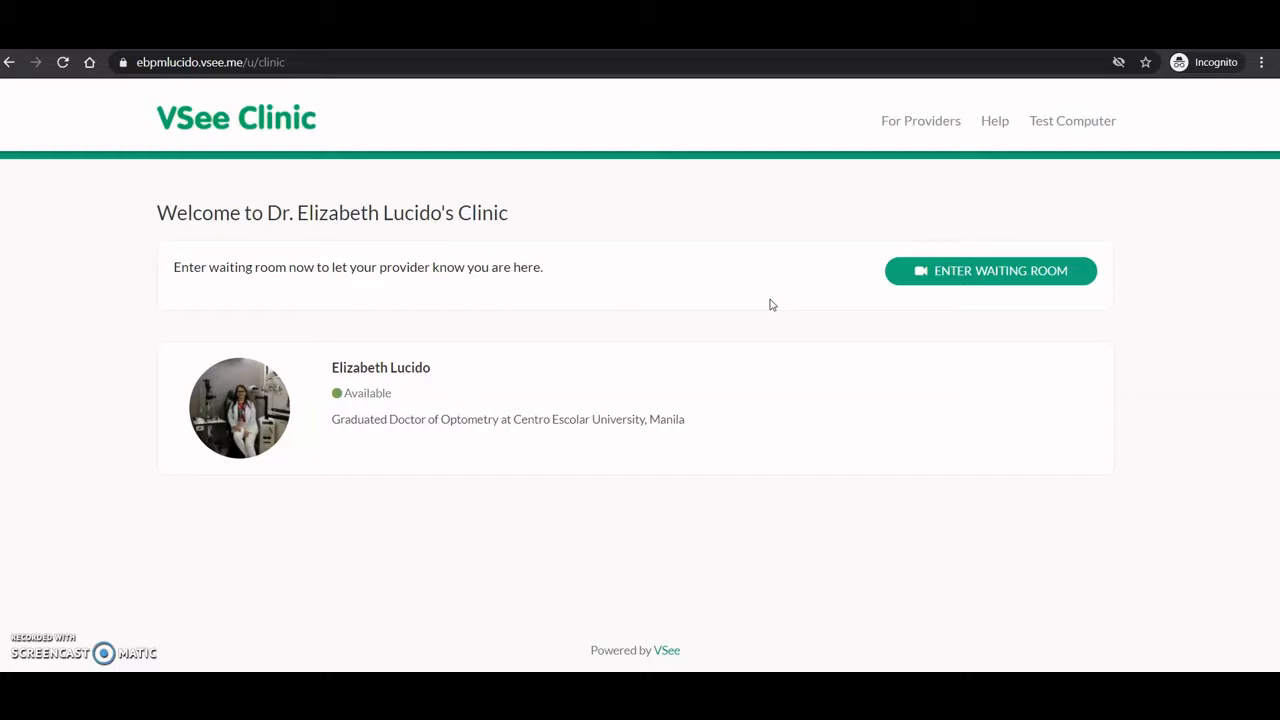
Step: Join the waiting room as a patient using the suggested name and reason 'Headache'
left_click(990, 270)
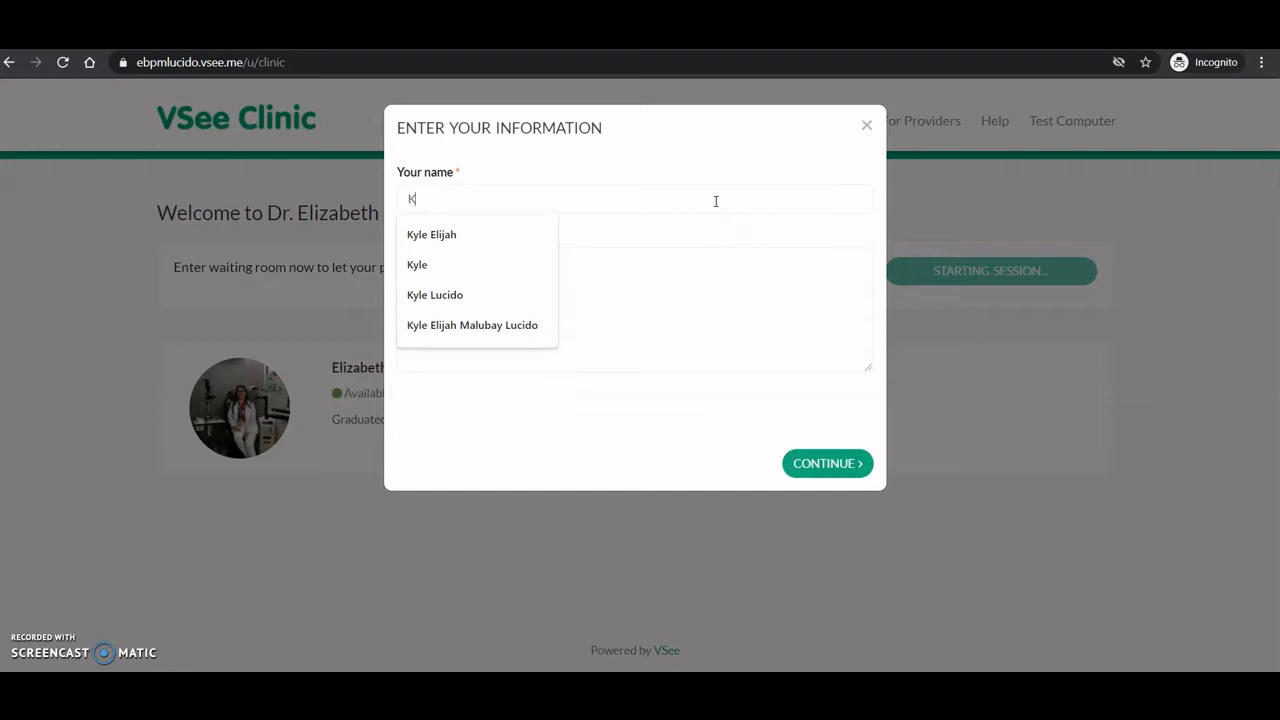
left_click(434, 294)
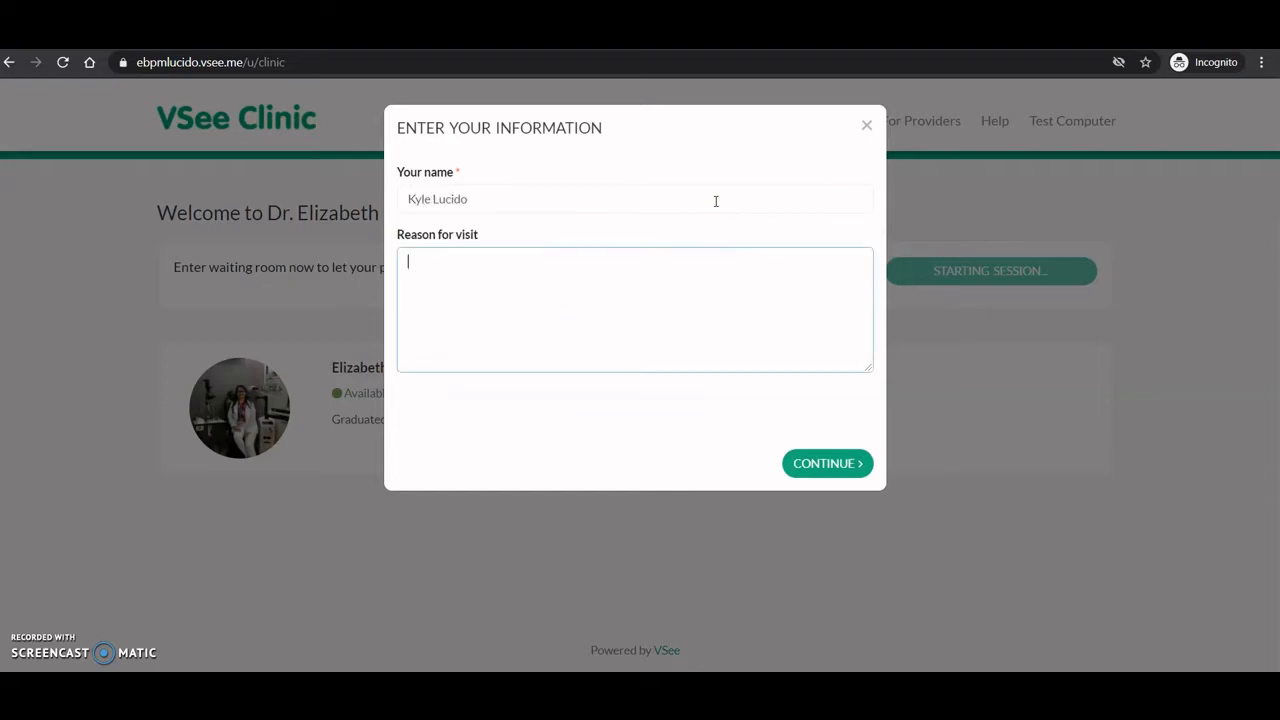
type("Headache")
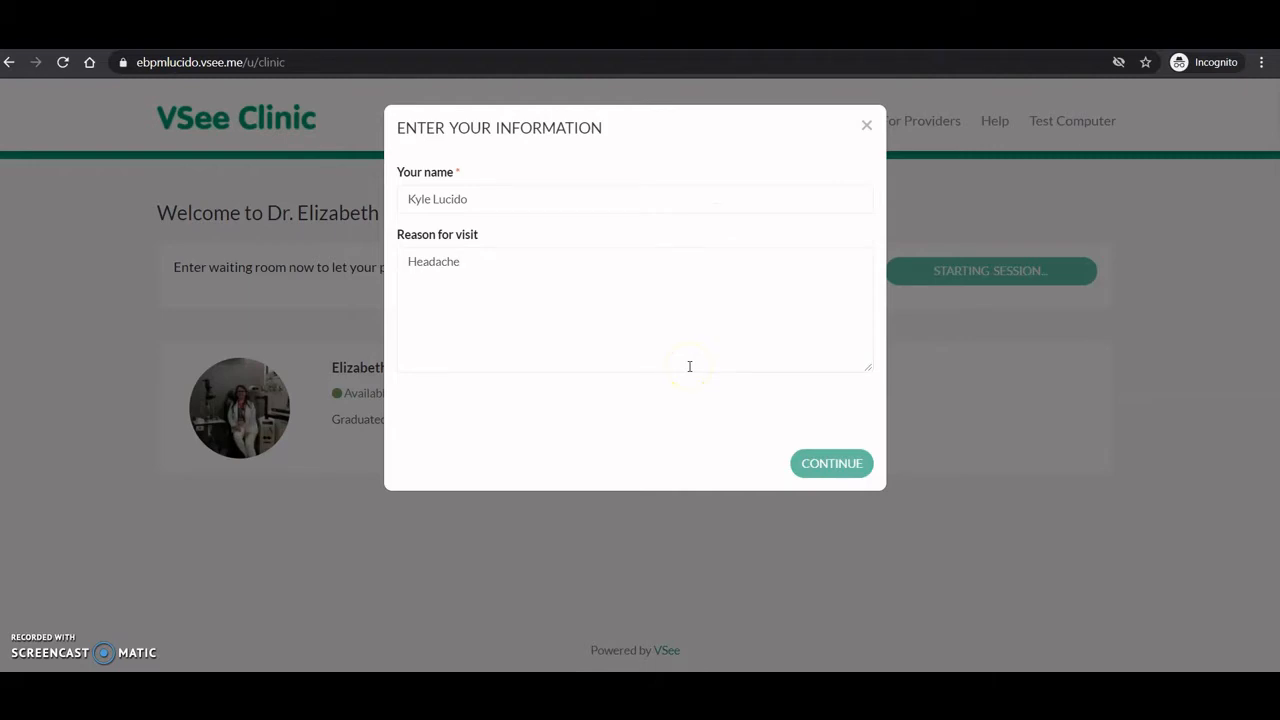
left_click(831, 463)
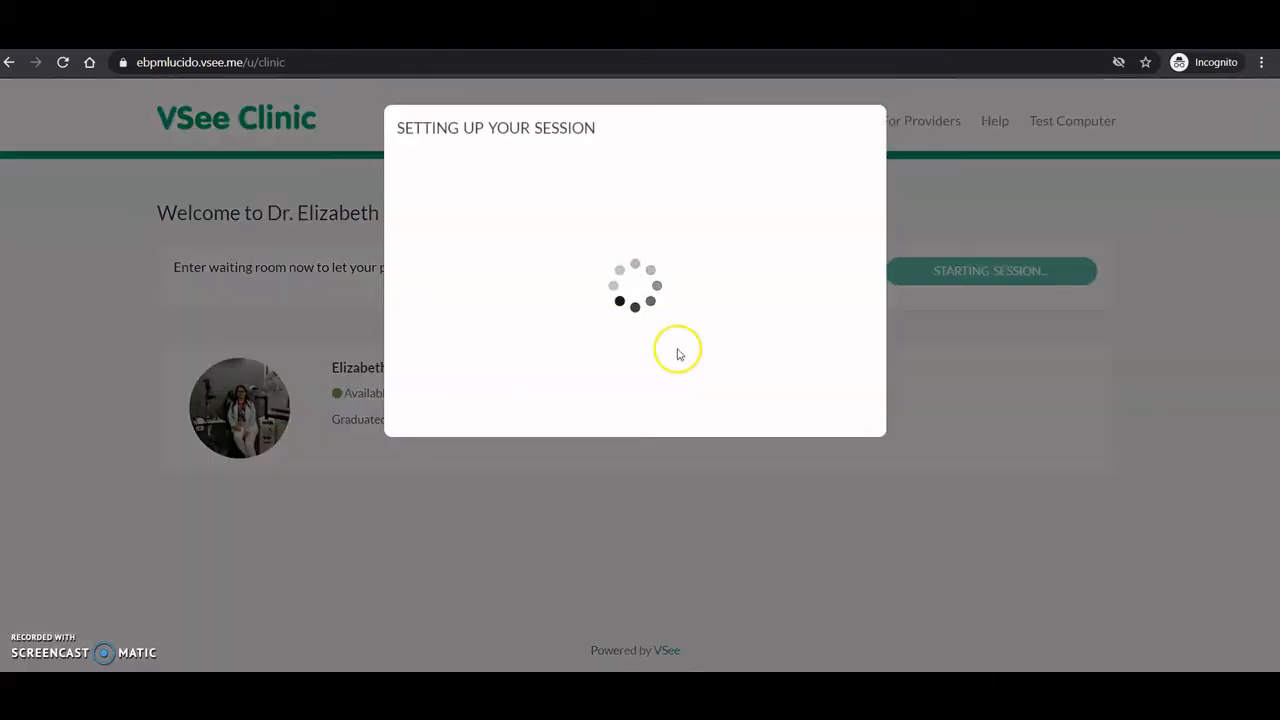
mouse_move(668, 337)
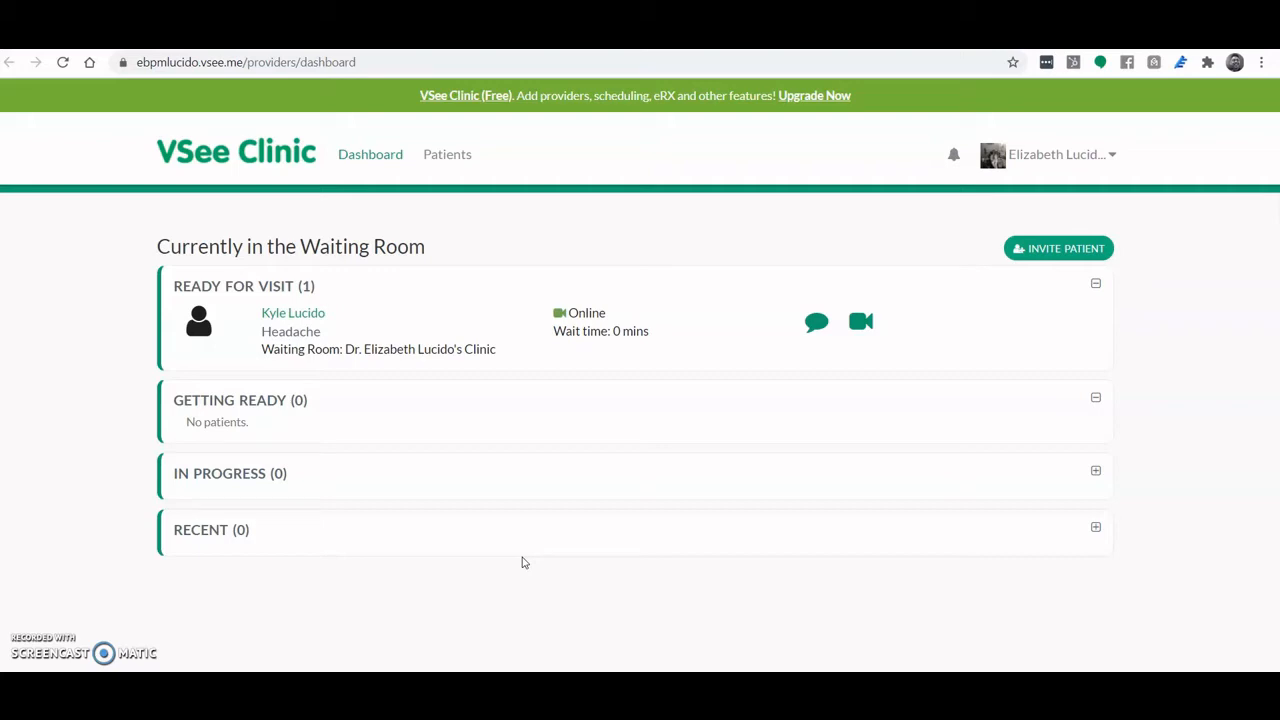
mouse_move(398, 486)
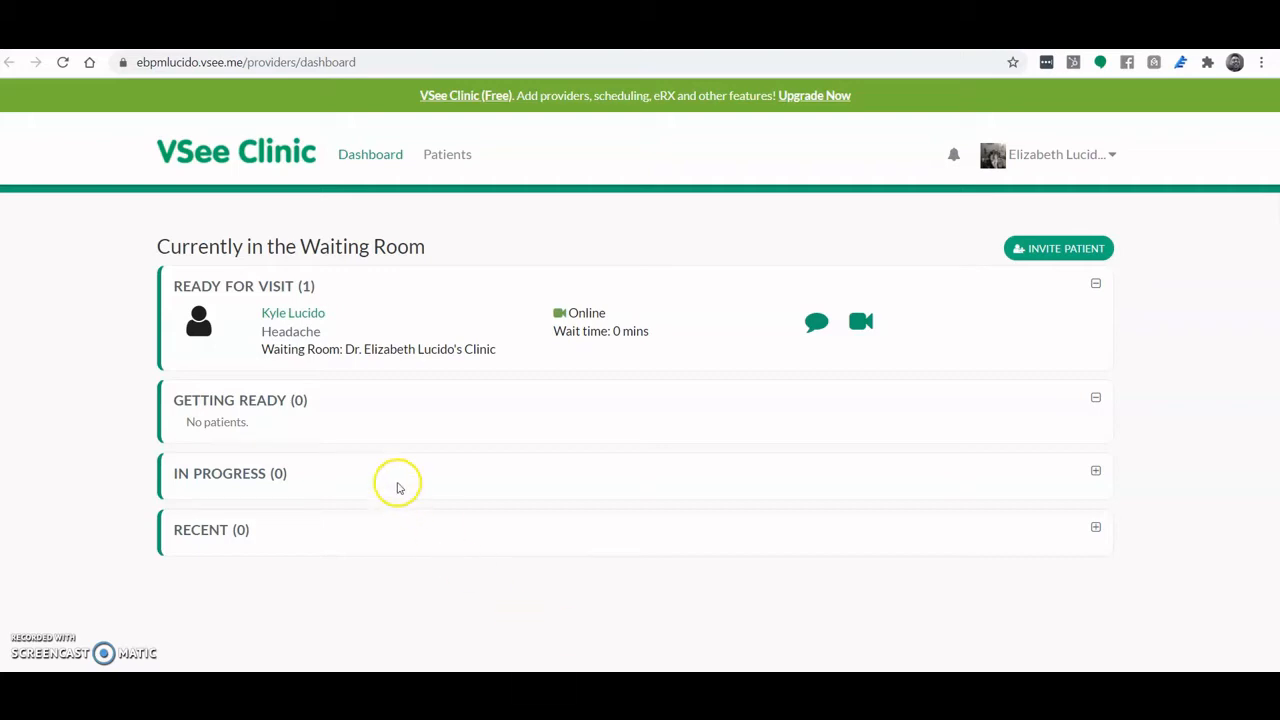
mouse_move(307, 424)
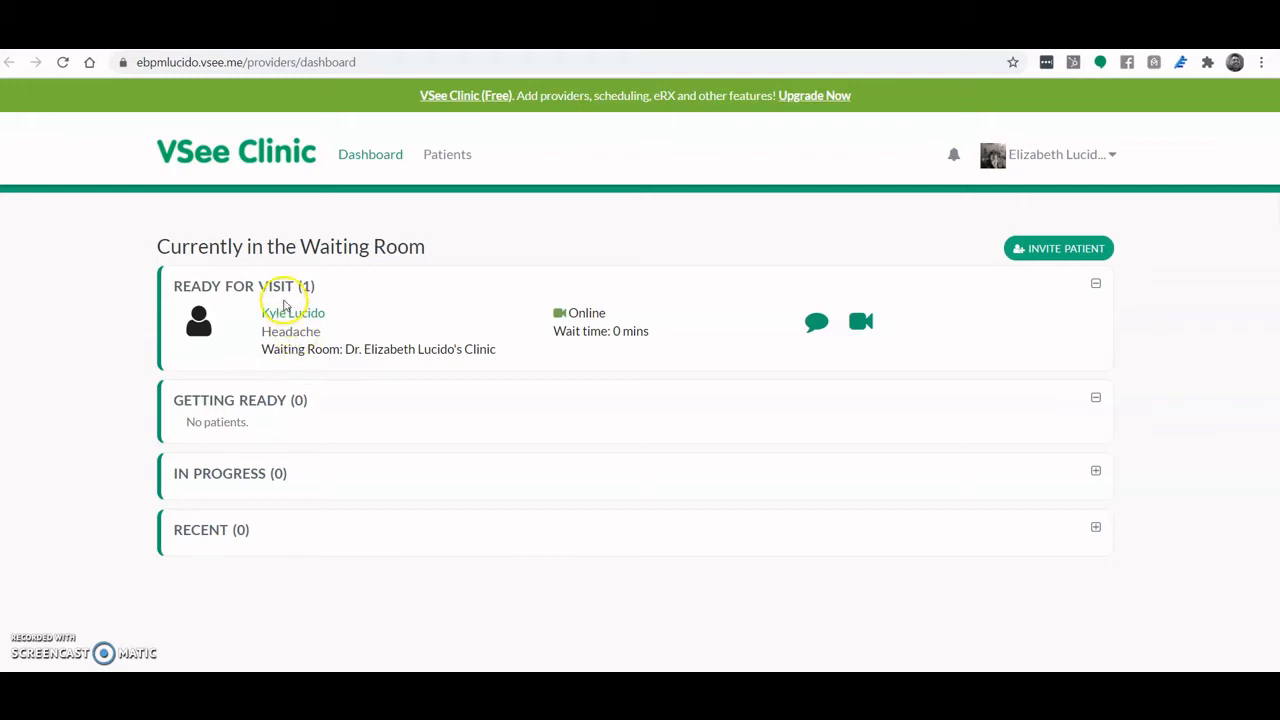
mouse_move(300, 325)
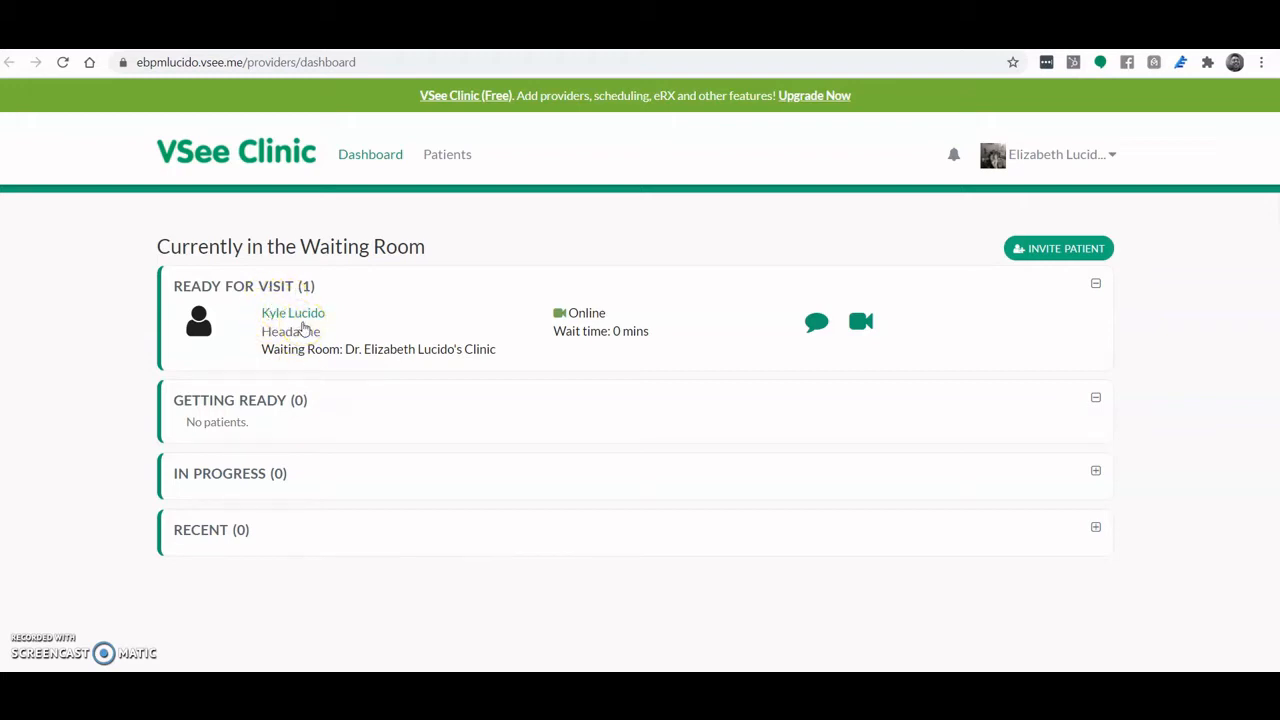
Step: Start a video call with the headache patient listed under Ready for Visit
left_click(860, 321)
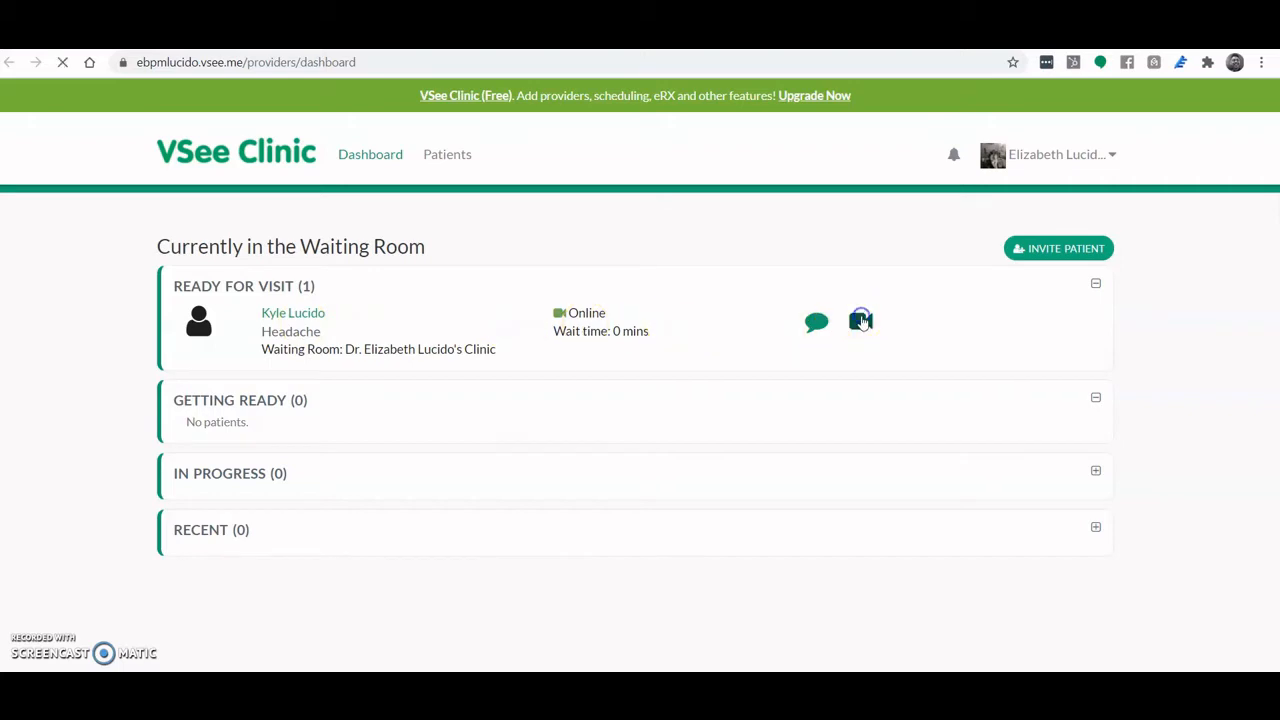
left_click(860, 322)
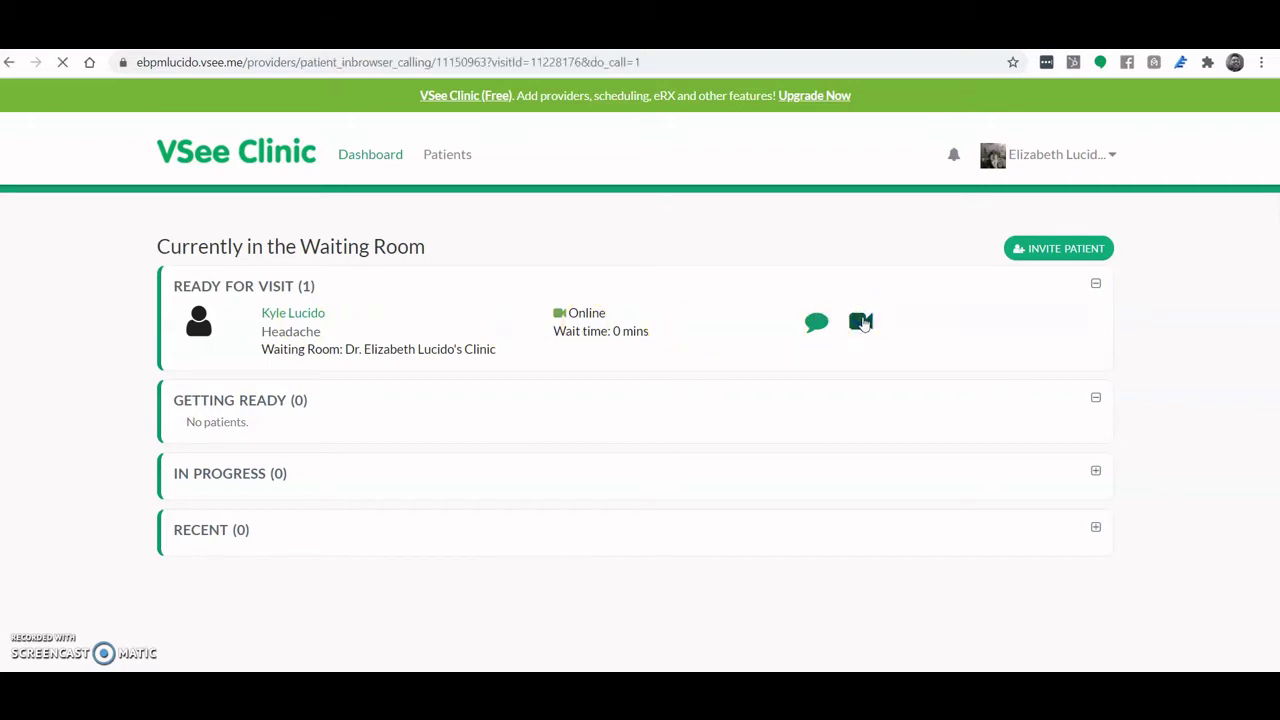
left_click(860, 322)
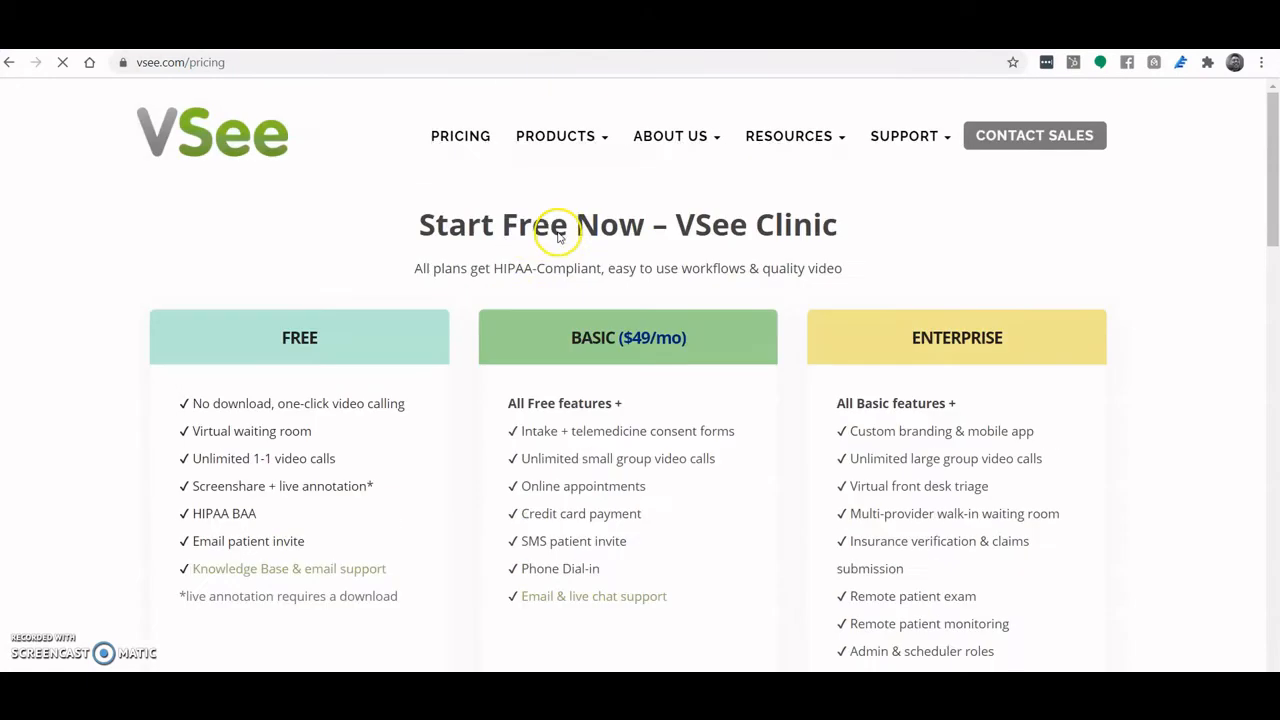
Step: Choose Start Free under the Free VSee Clinic plan on the pricing page
scroll("down", 3)
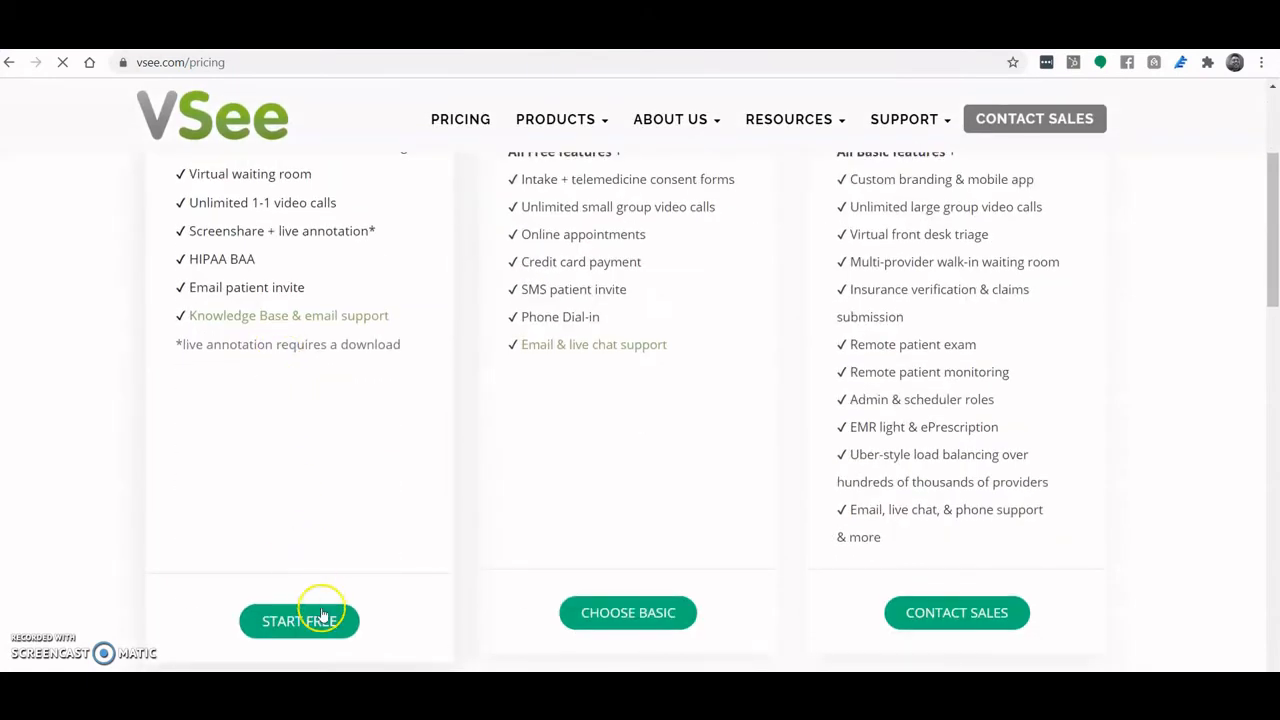
left_click(299, 620)
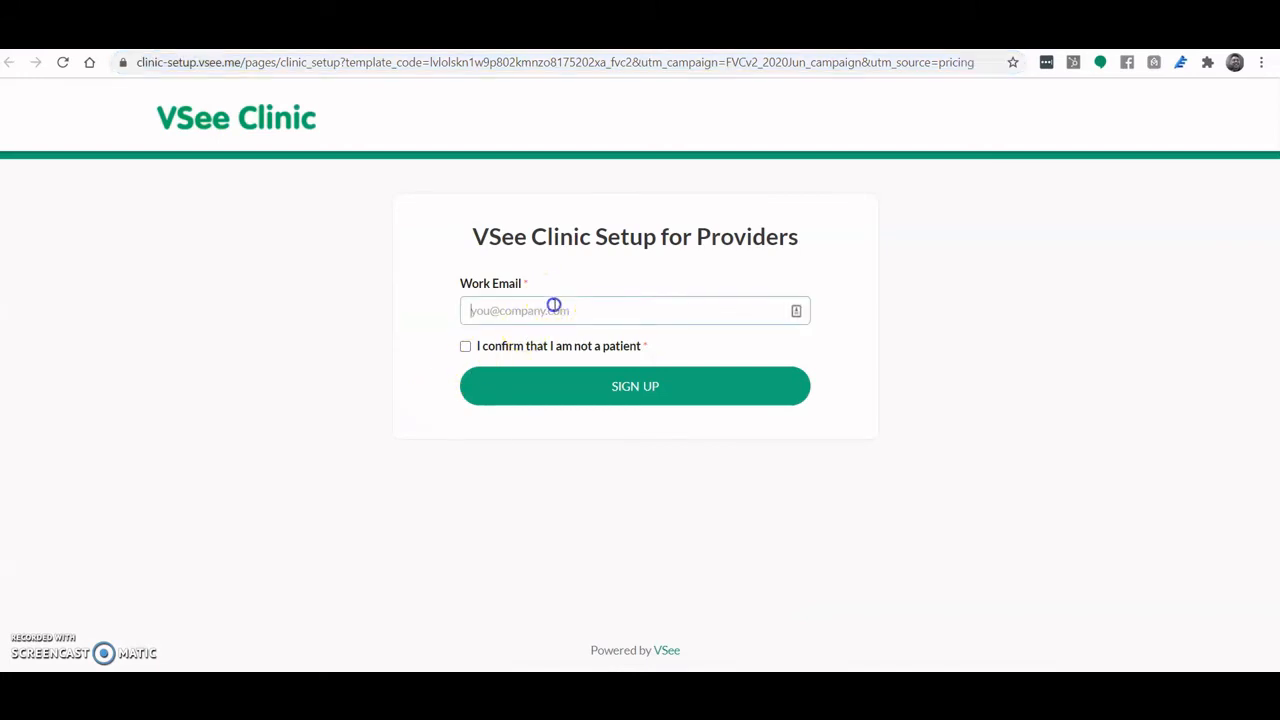
type("kyle")
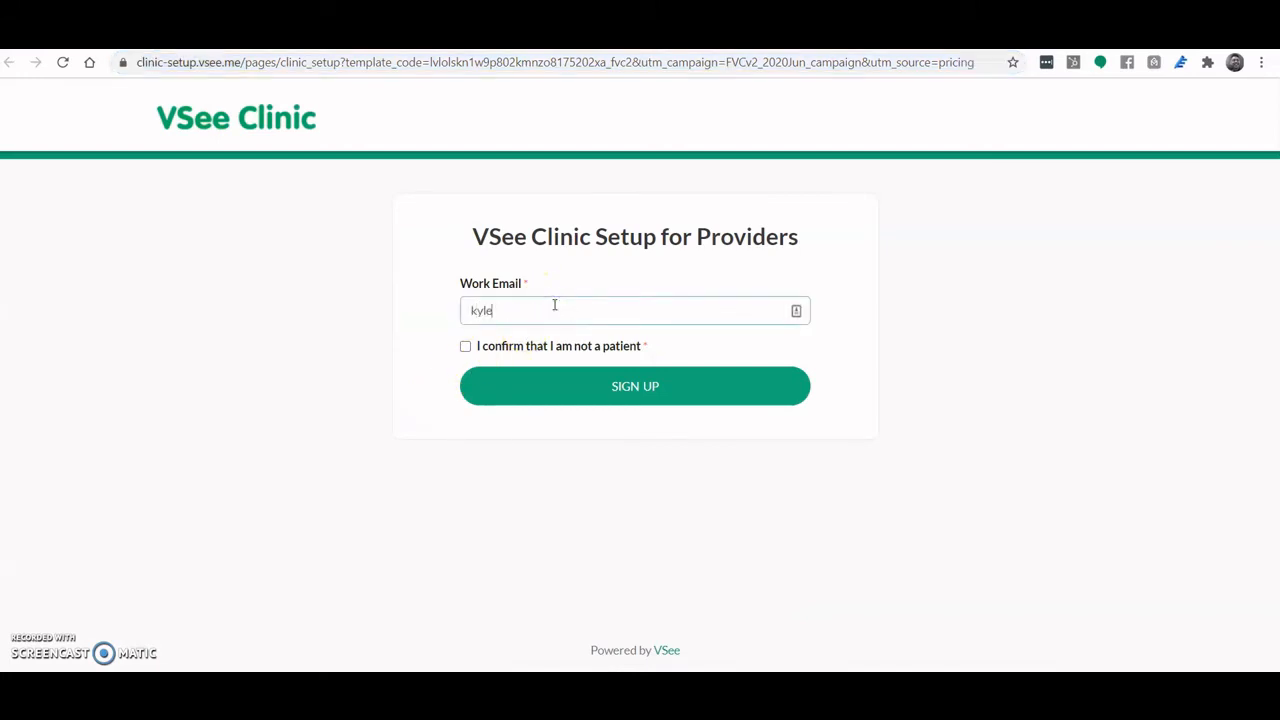
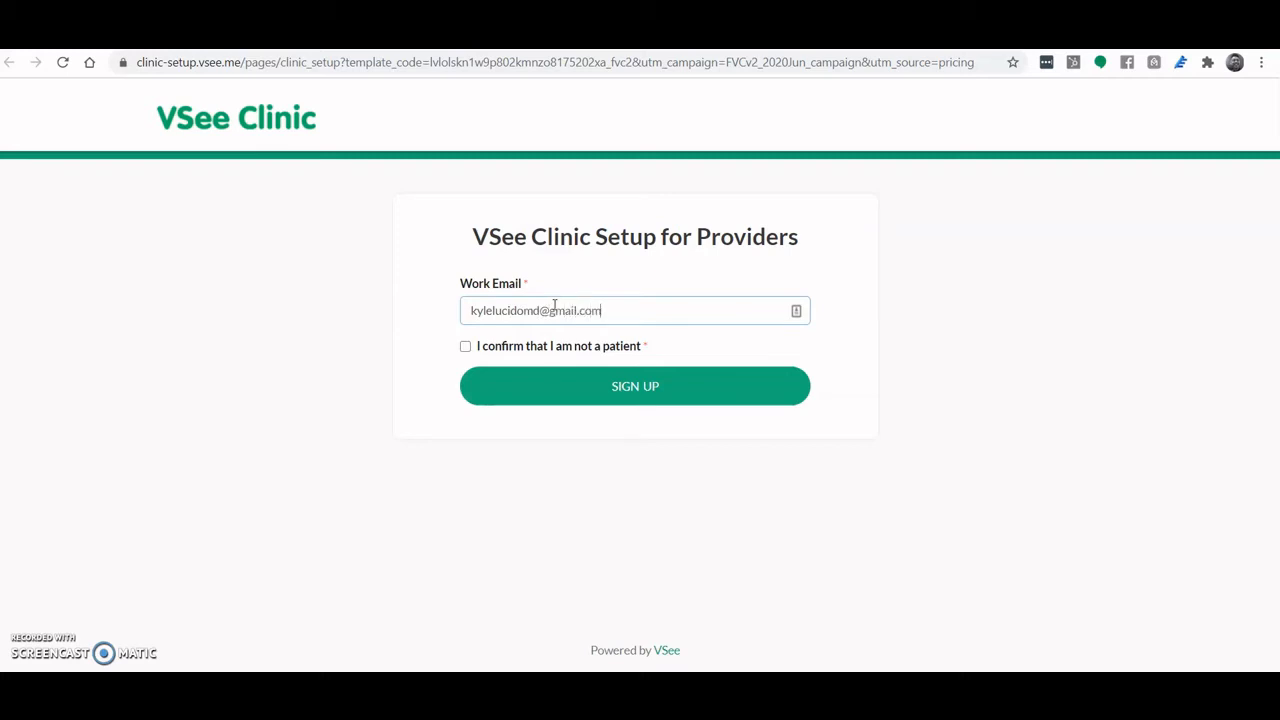
left_click(464, 346)
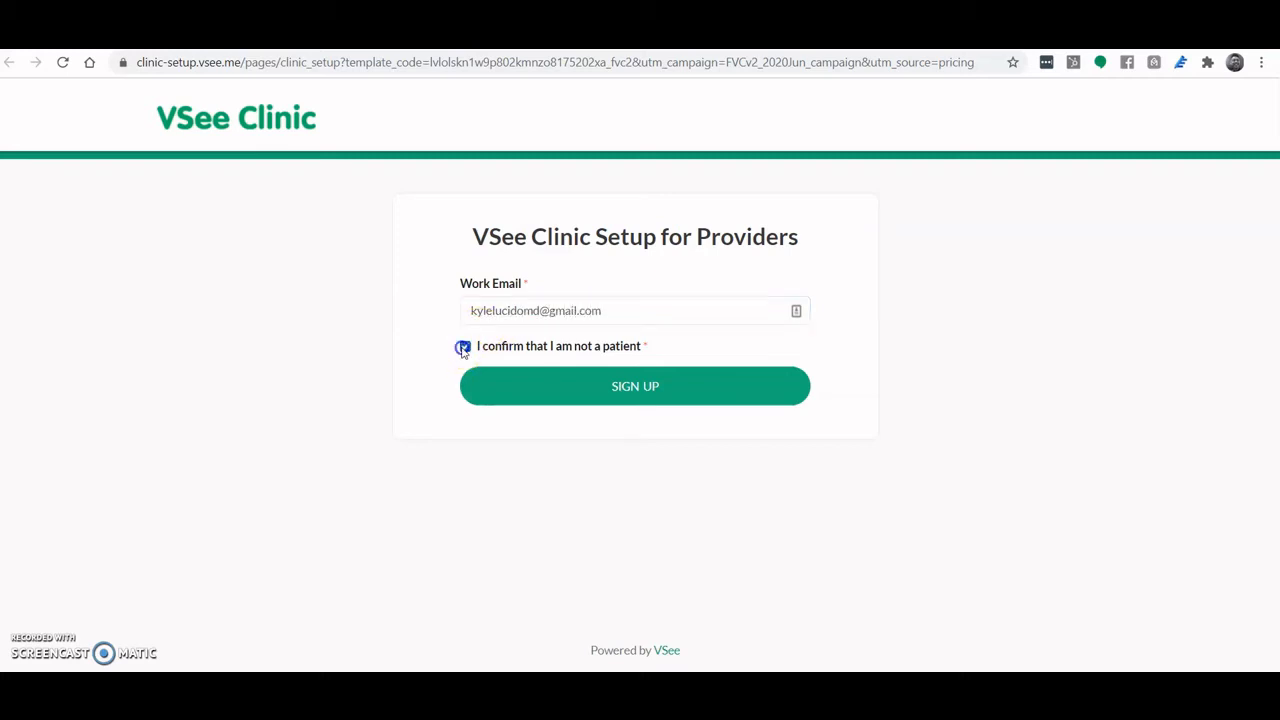
left_click(635, 386)
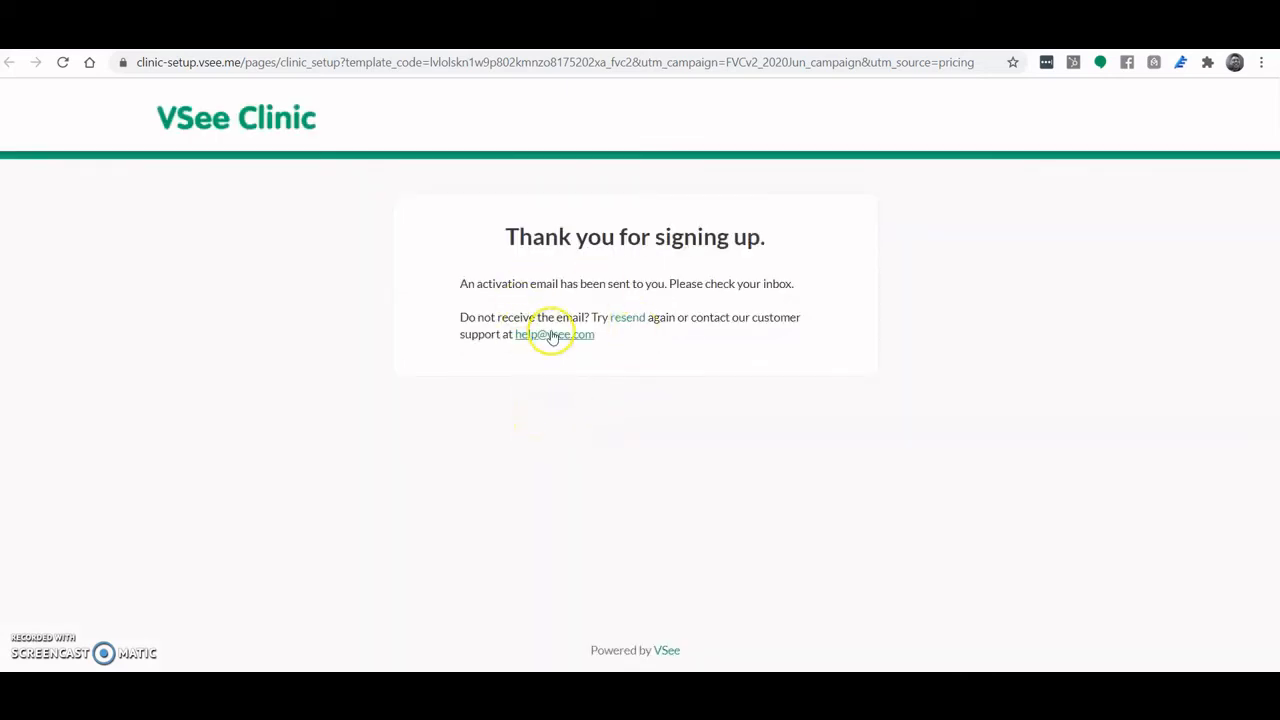
mouse_move(718, 283)
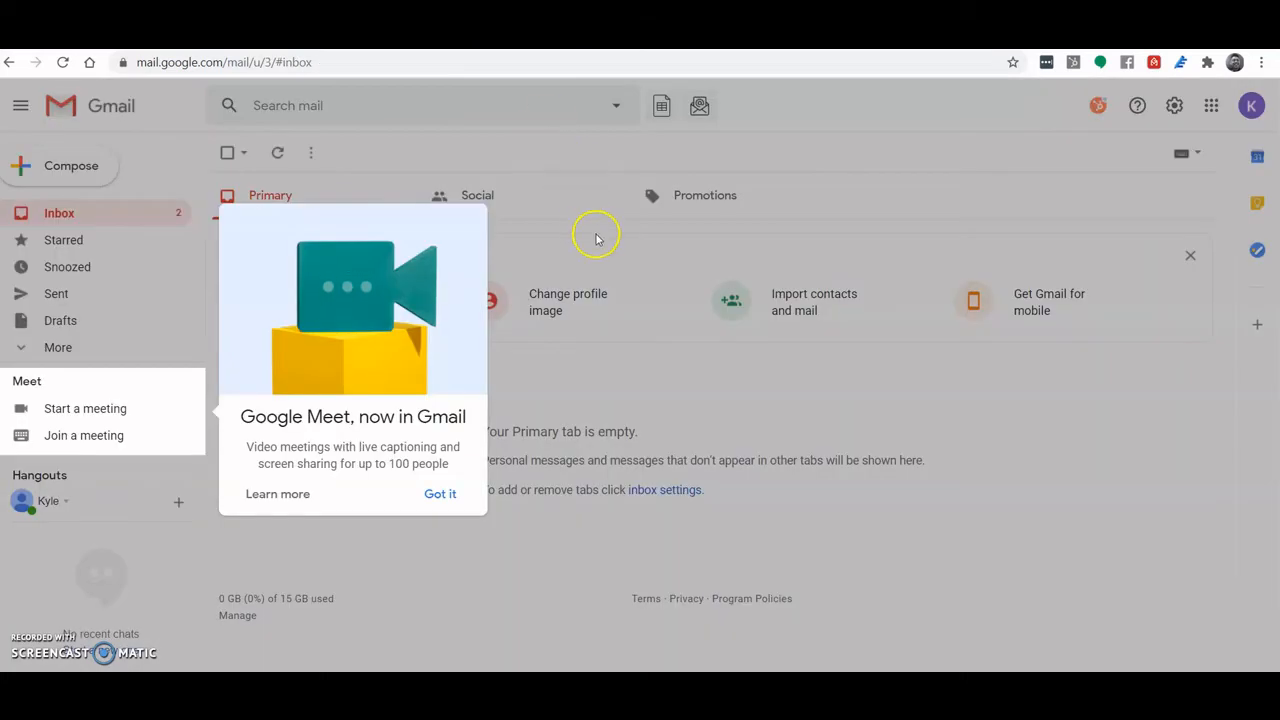
Step: Dismiss the Meet popup, open 'Complete your VSee Clinic setup' email, and follow Complete Setup
left_click(440, 493)
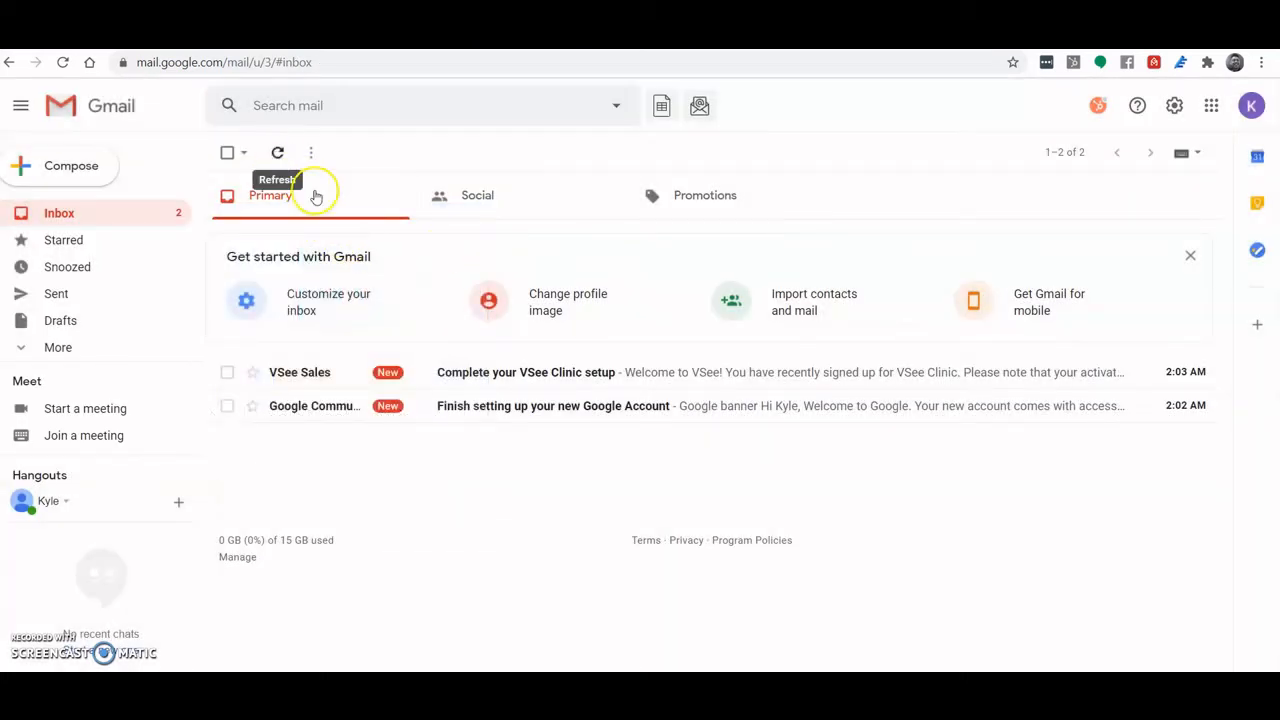
mouse_move(480, 372)
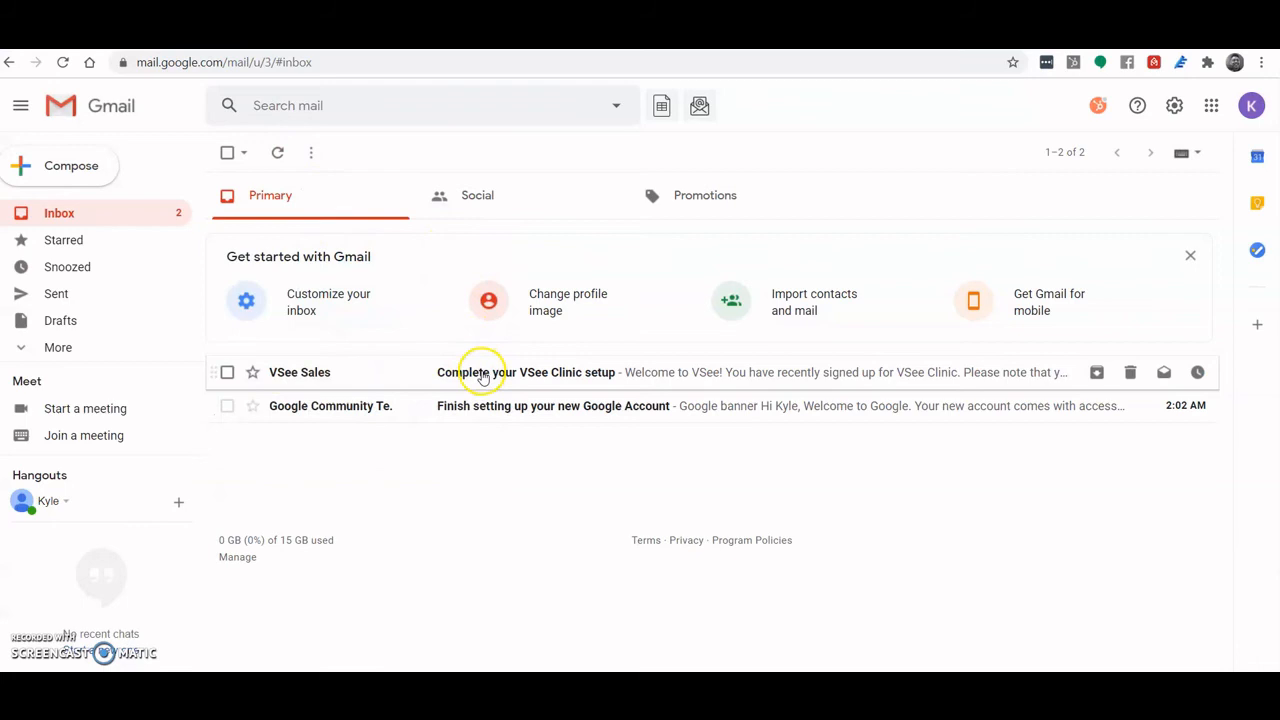
left_click(530, 372)
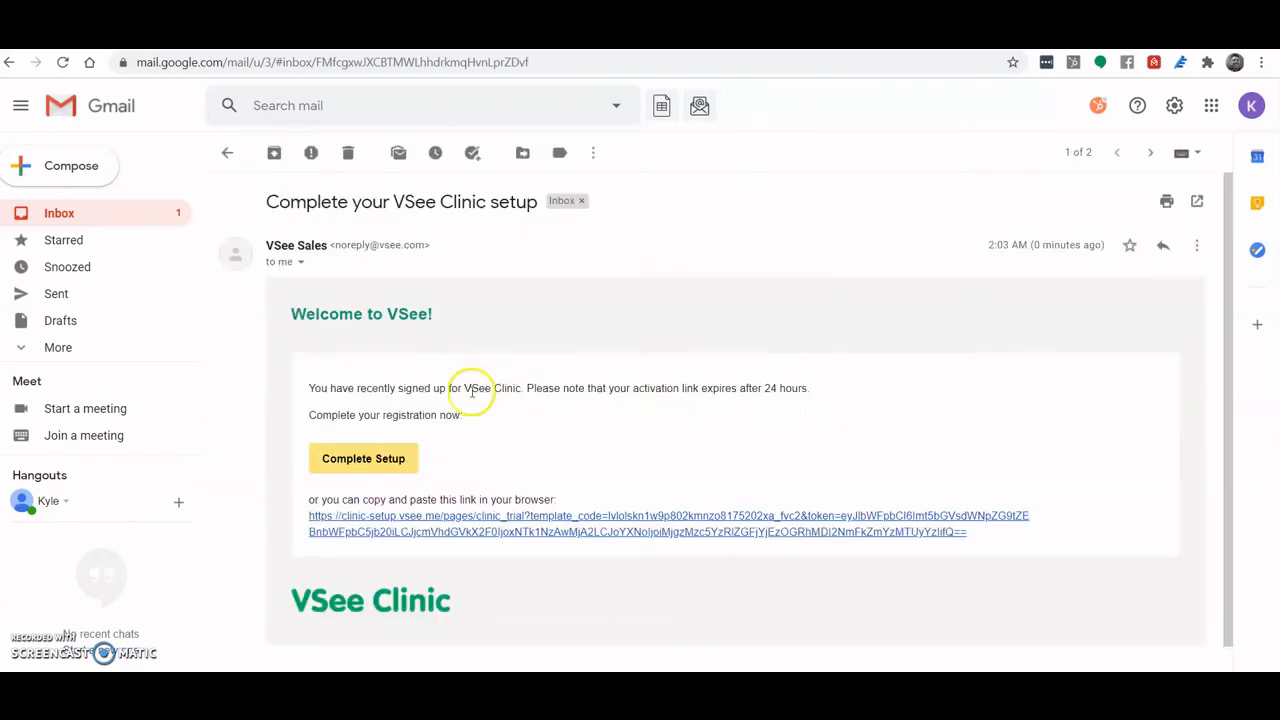
left_click(363, 458)
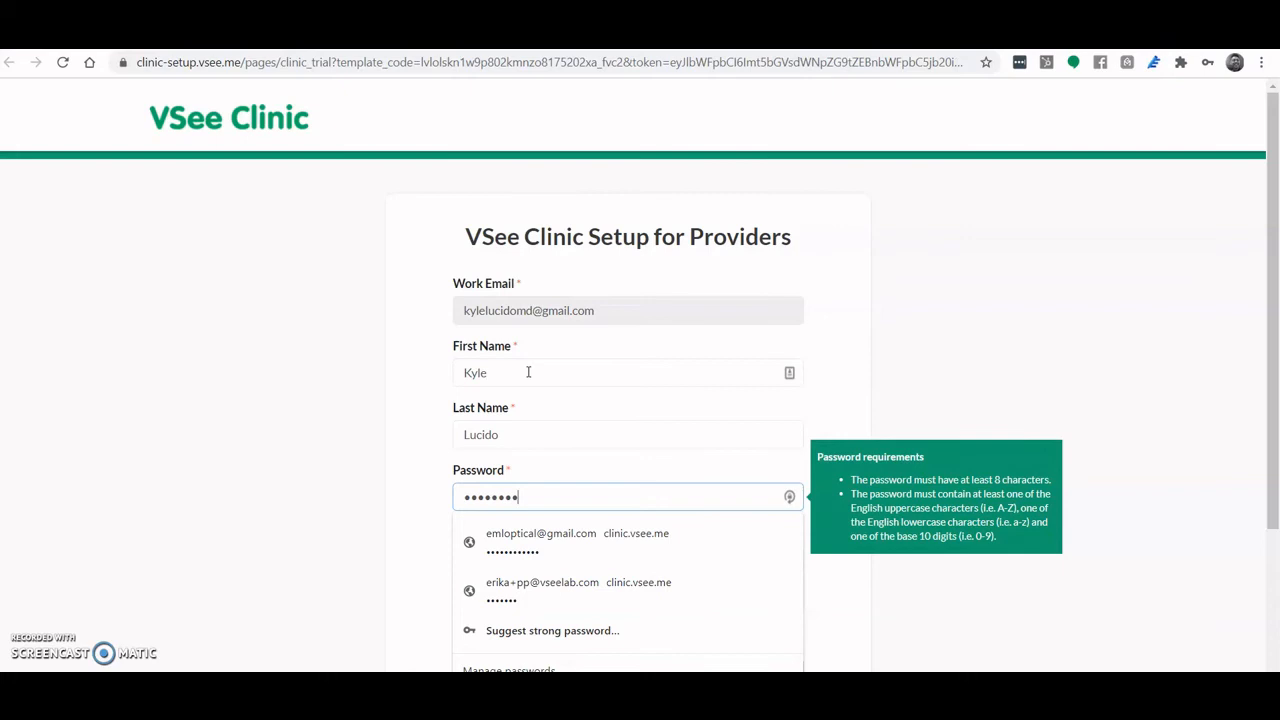
Step: Enter a password, mark physician in Mental & Behavioral Health, accept terms, request BAA, submit
type("••••")
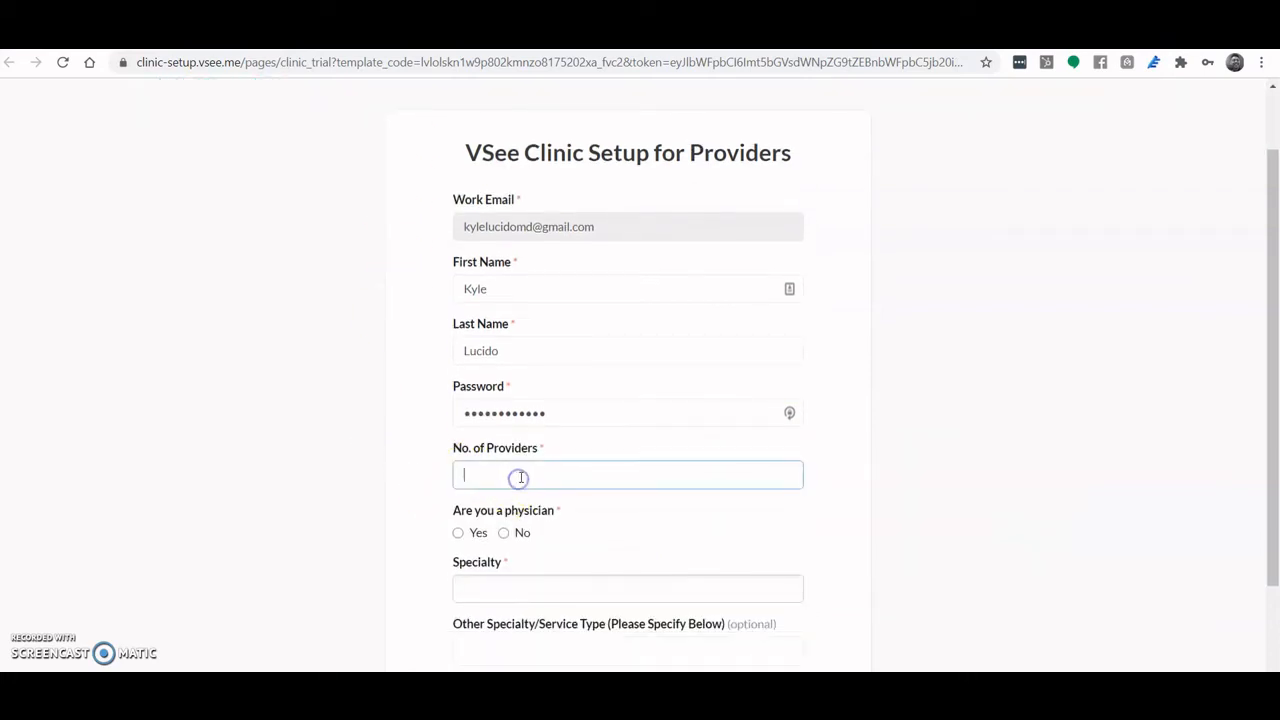
left_click(458, 532)
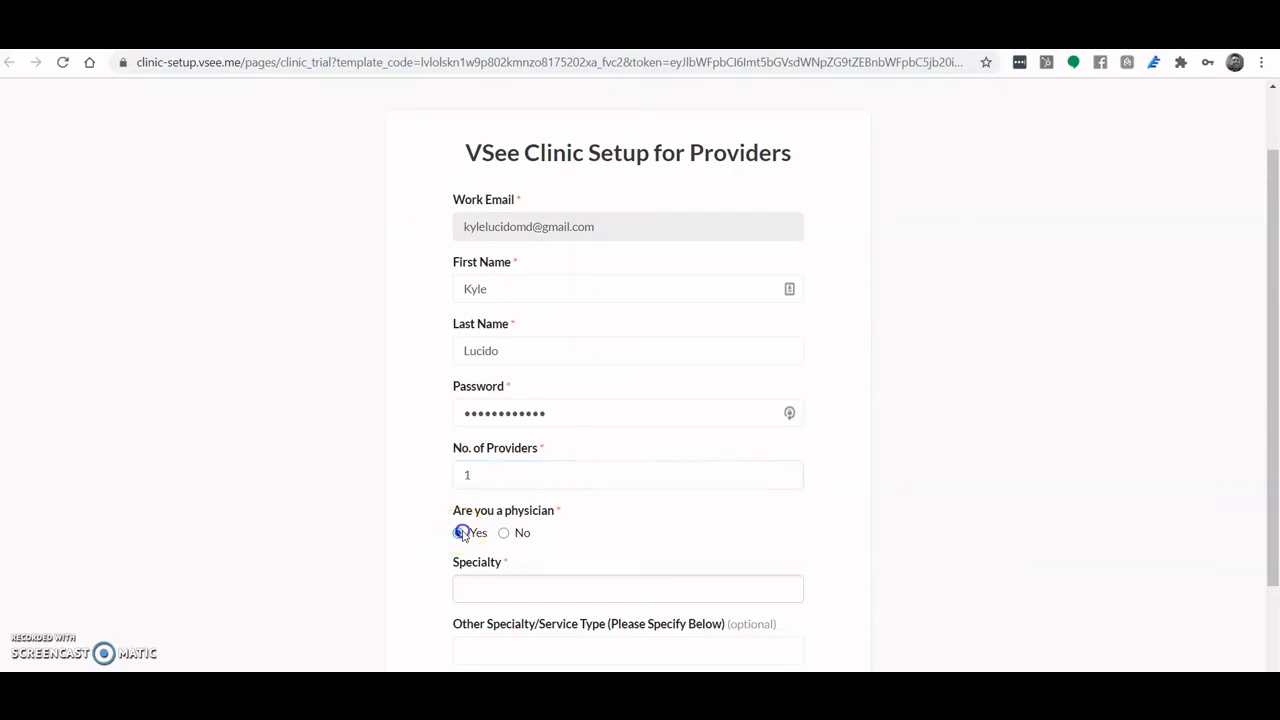
left_click(627, 588)
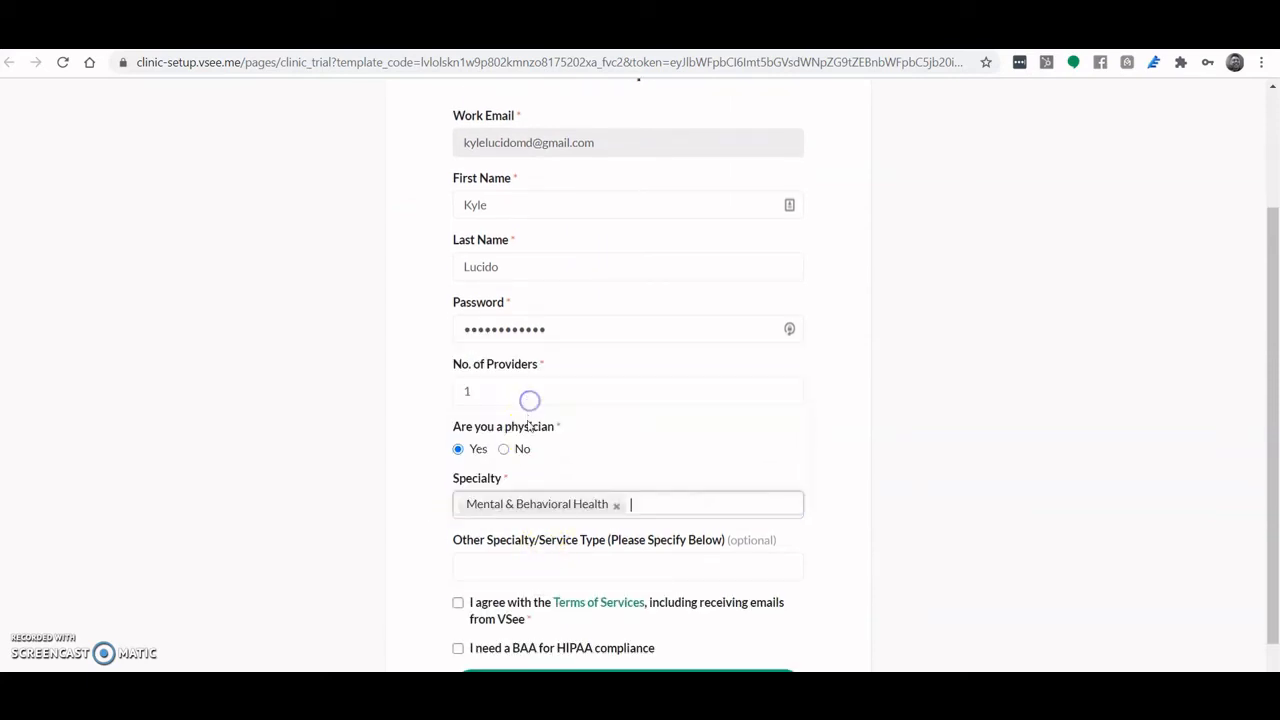
left_click(458, 525)
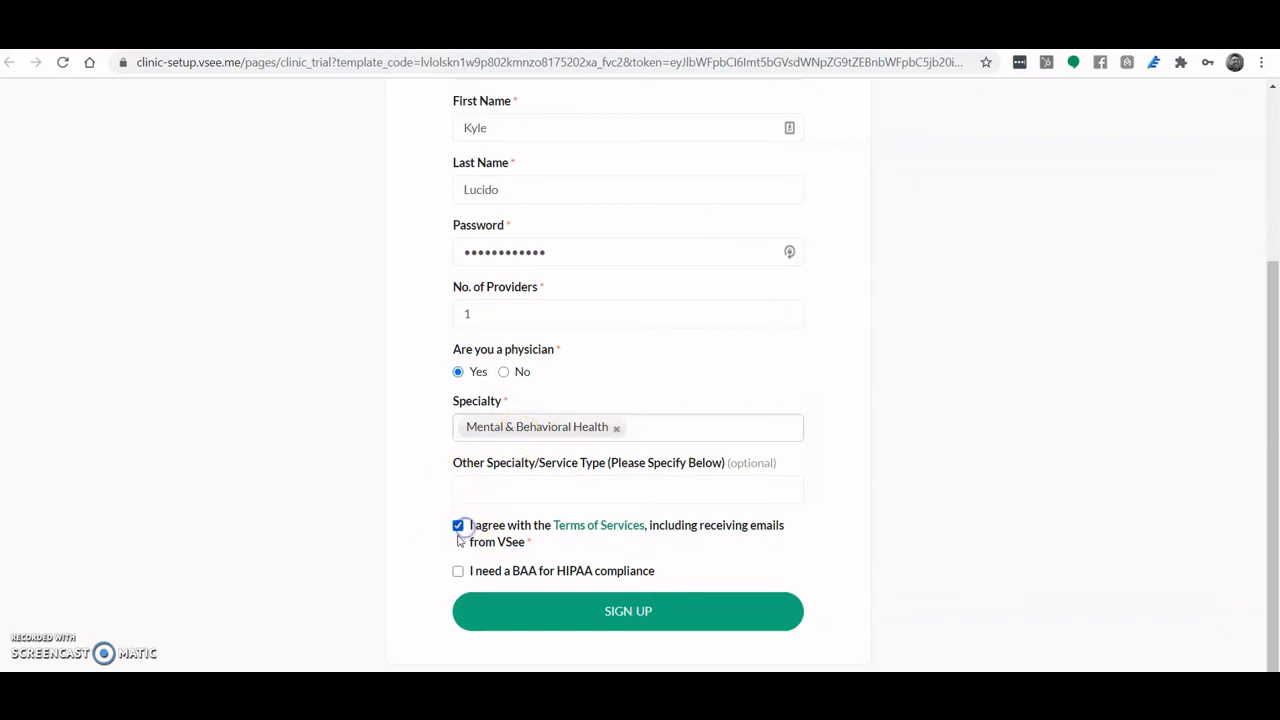
left_click(458, 570)
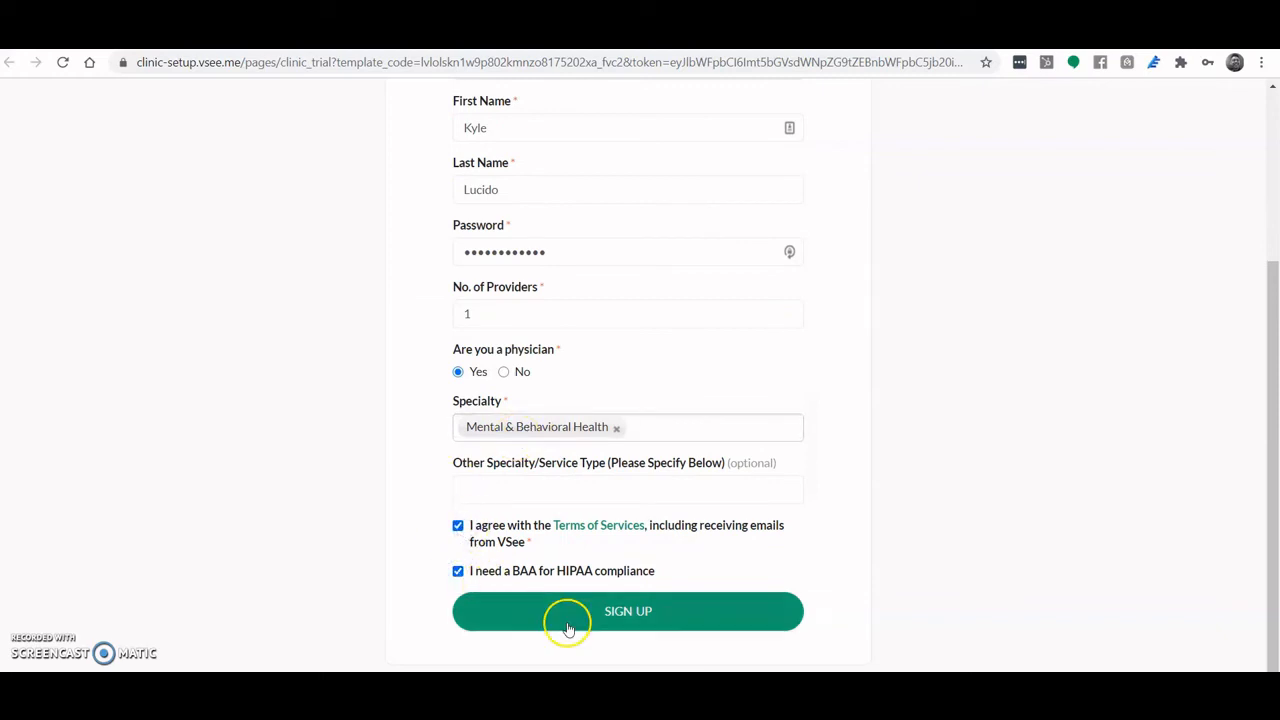
left_click(628, 611)
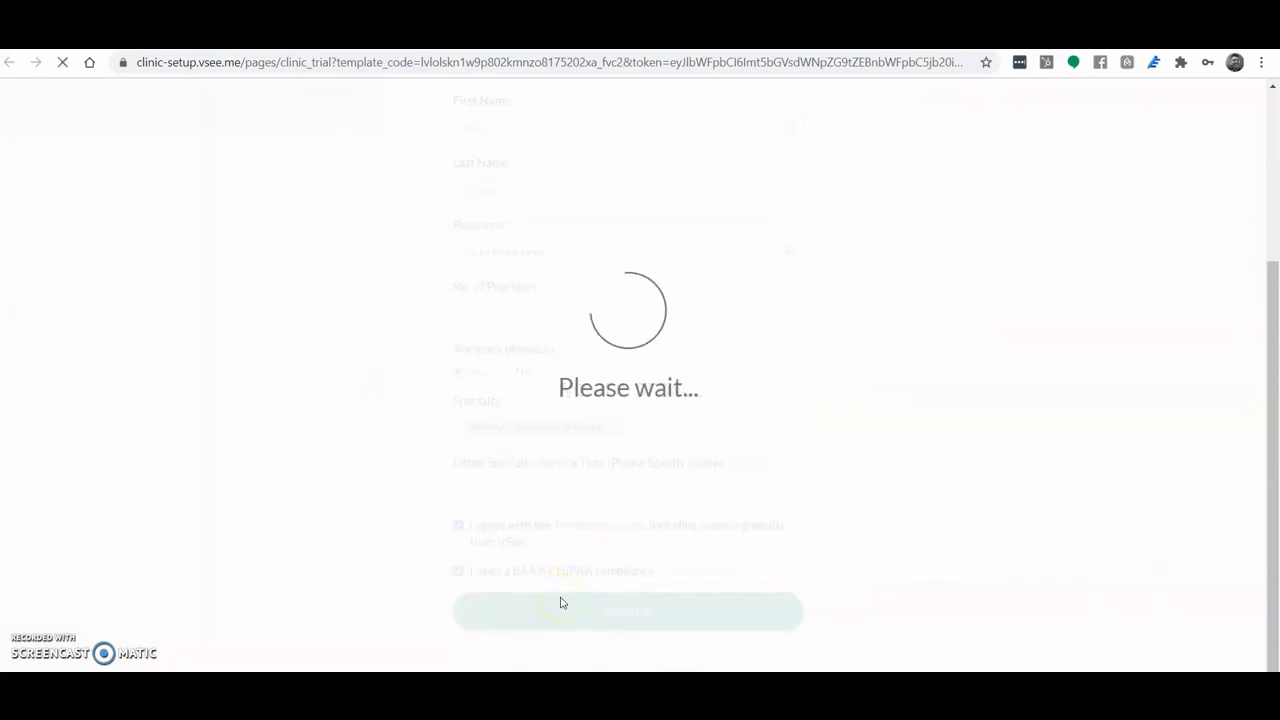
left_click(560, 611)
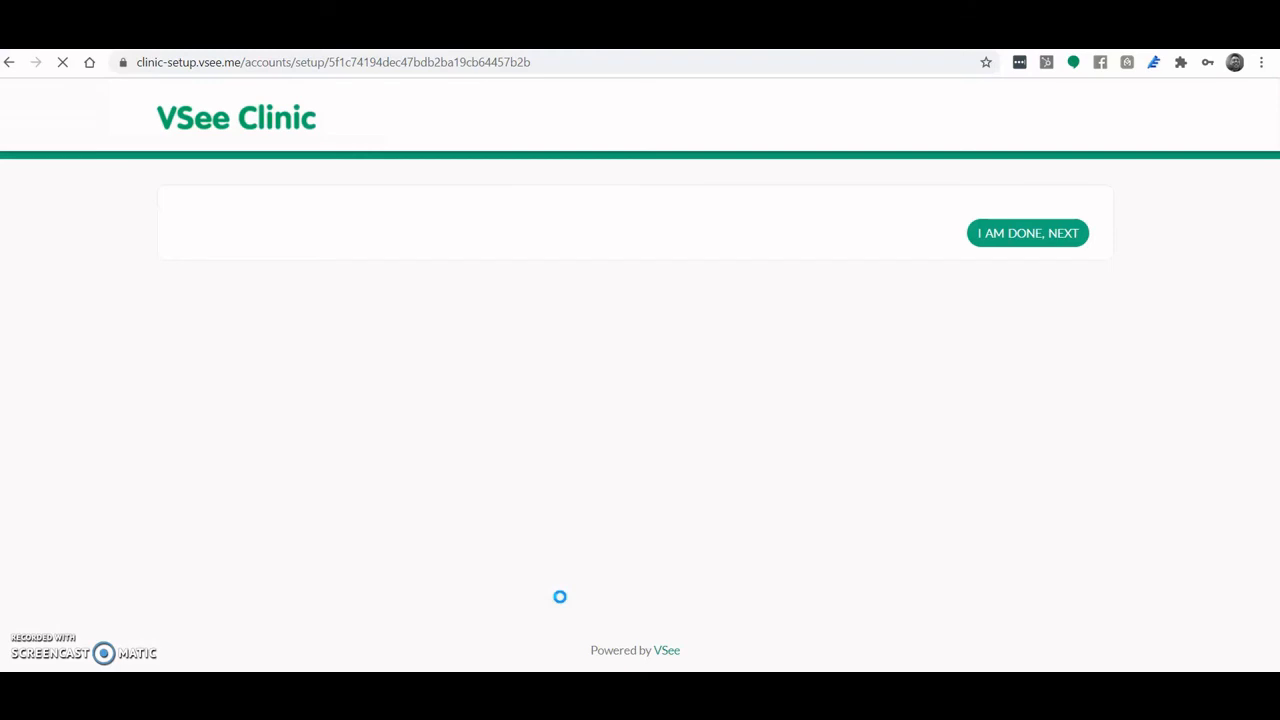
Step: Save and preview the waiting room with the default domain and clinic name
left_click(1027, 233)
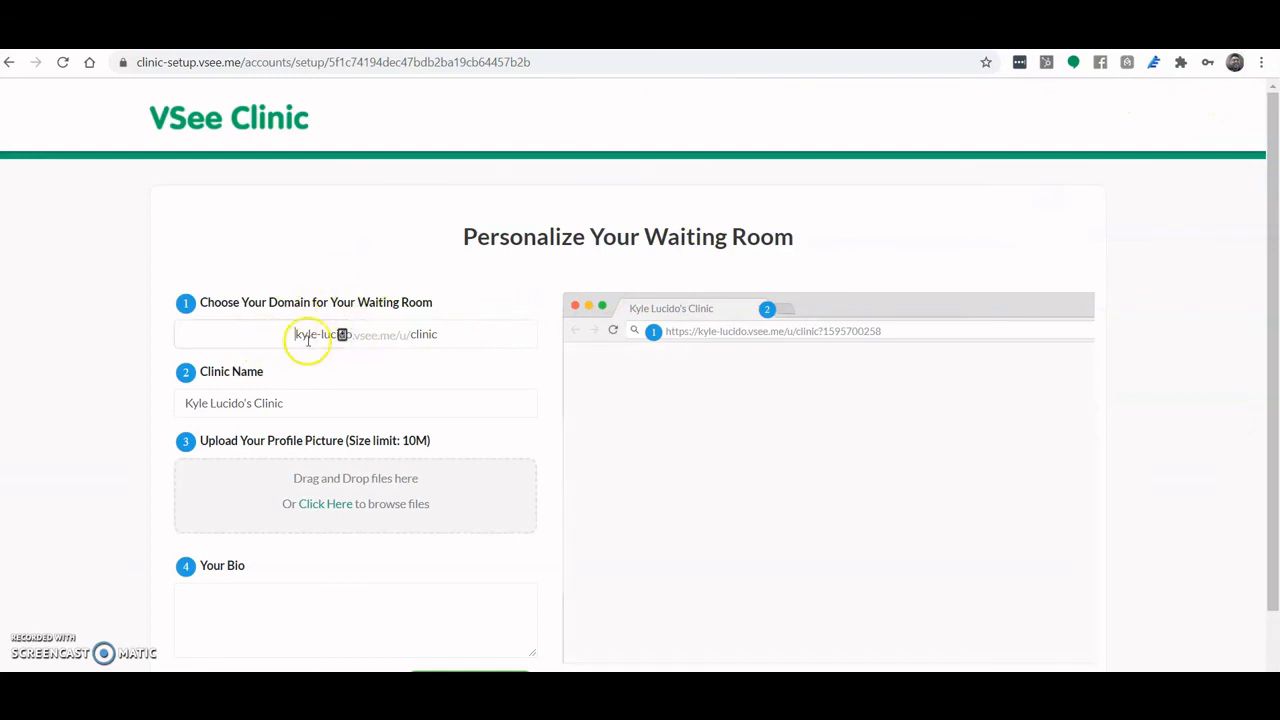
scroll("down", 3)
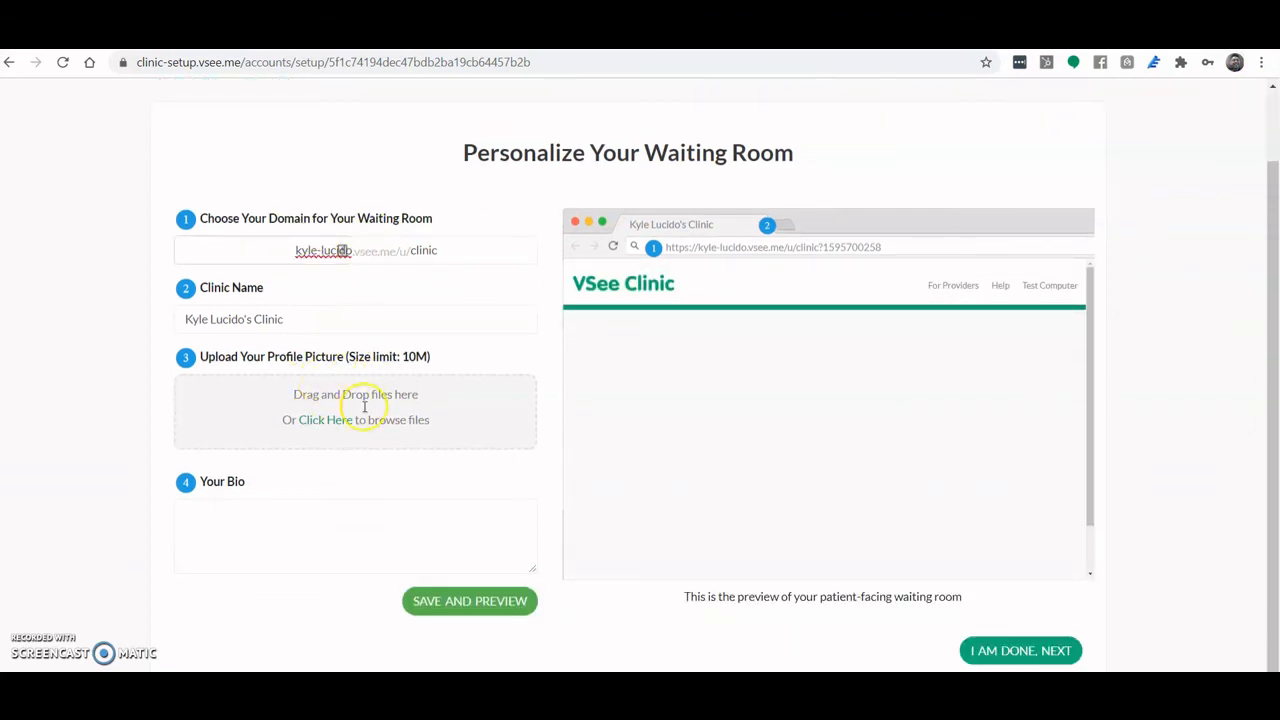
scroll("down", 3)
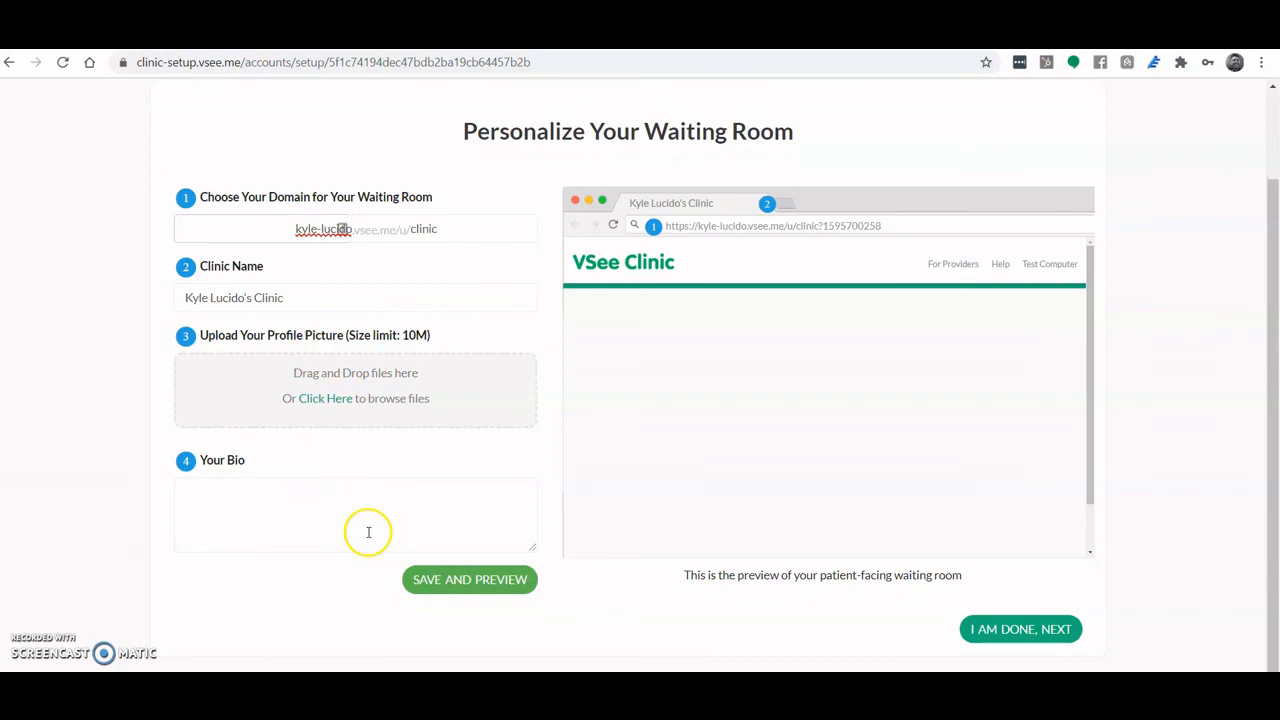
left_click(470, 579)
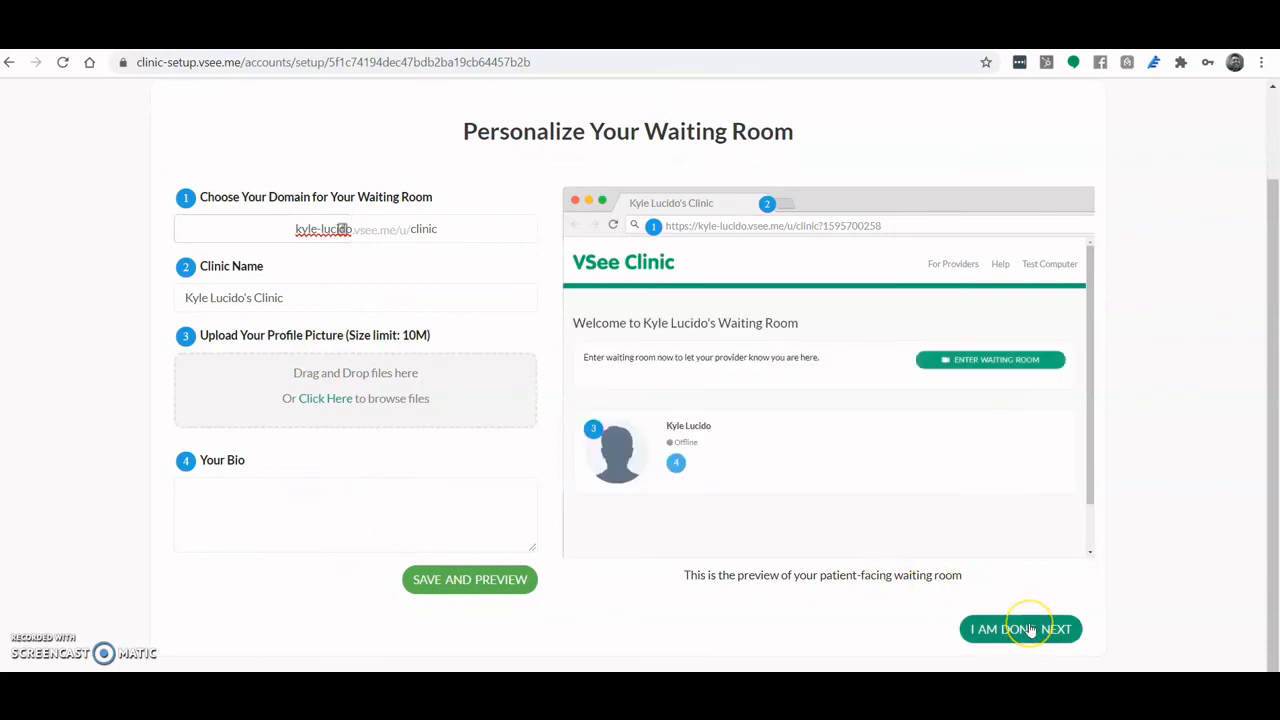
Step: Finish personalizing the waiting room to reach the setup success page
left_click(1020, 629)
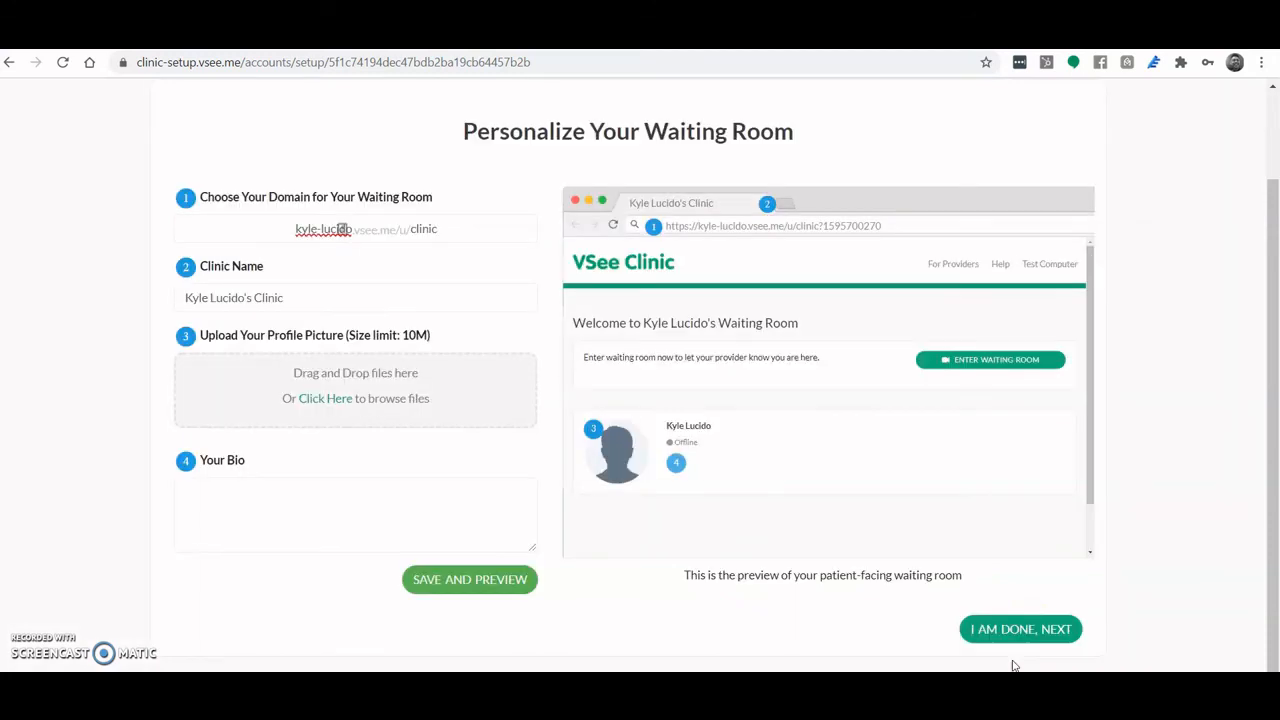
left_click(1020, 629)
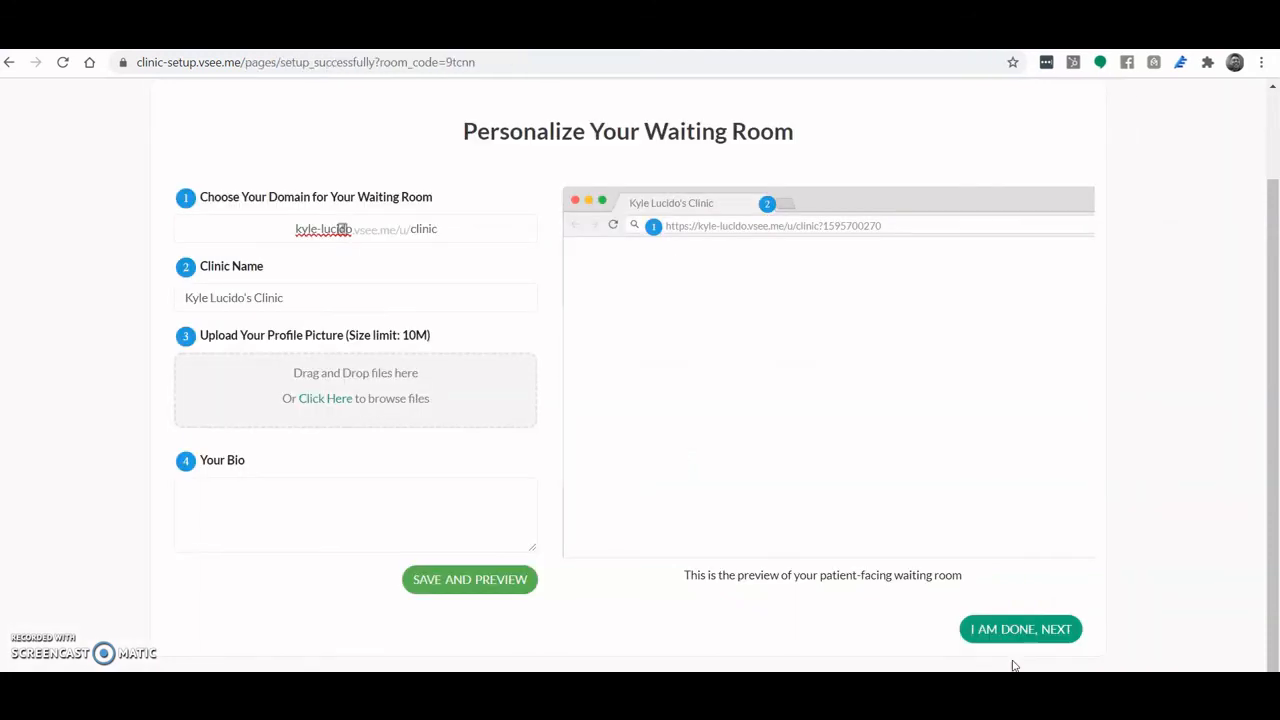
left_click(1020, 628)
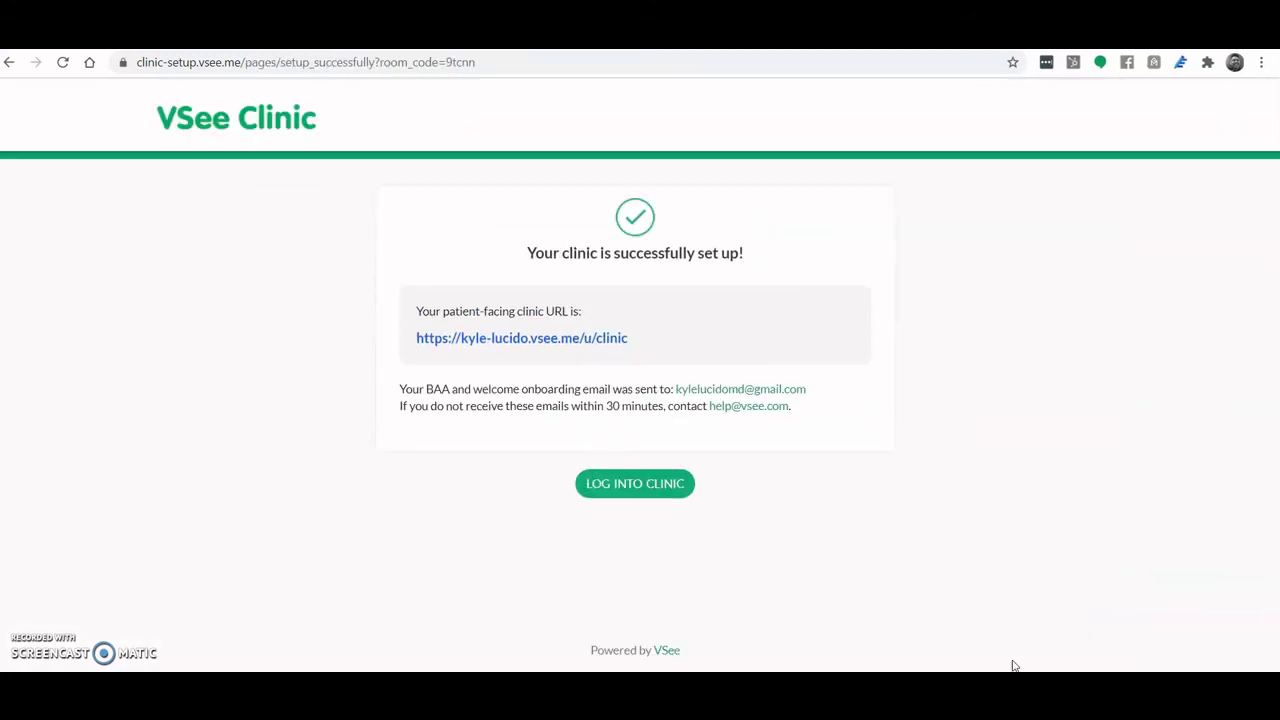